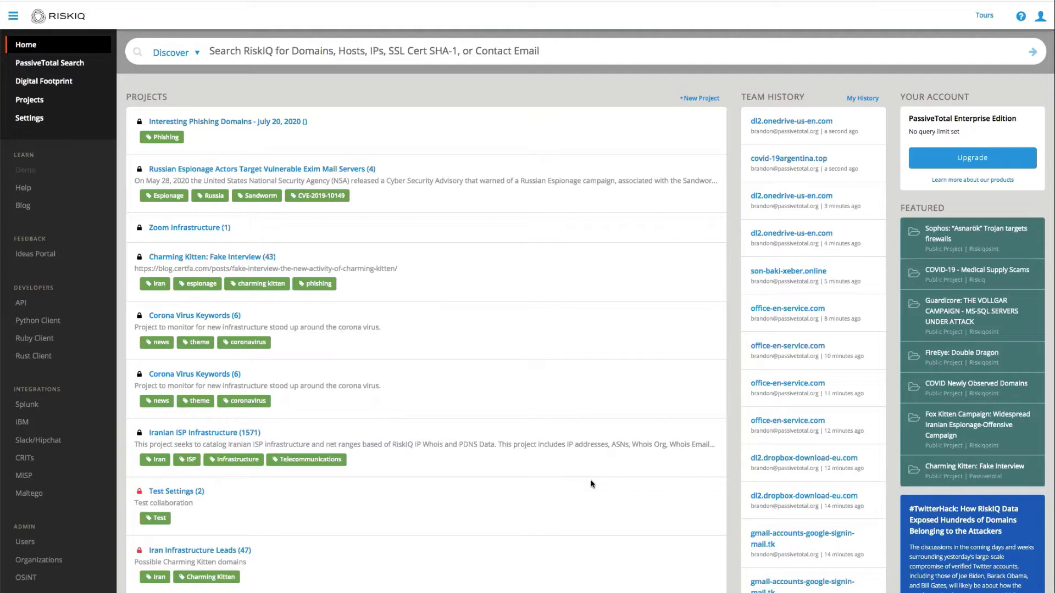
{"action": "mouse_move", "coordinate": [343, 79]}
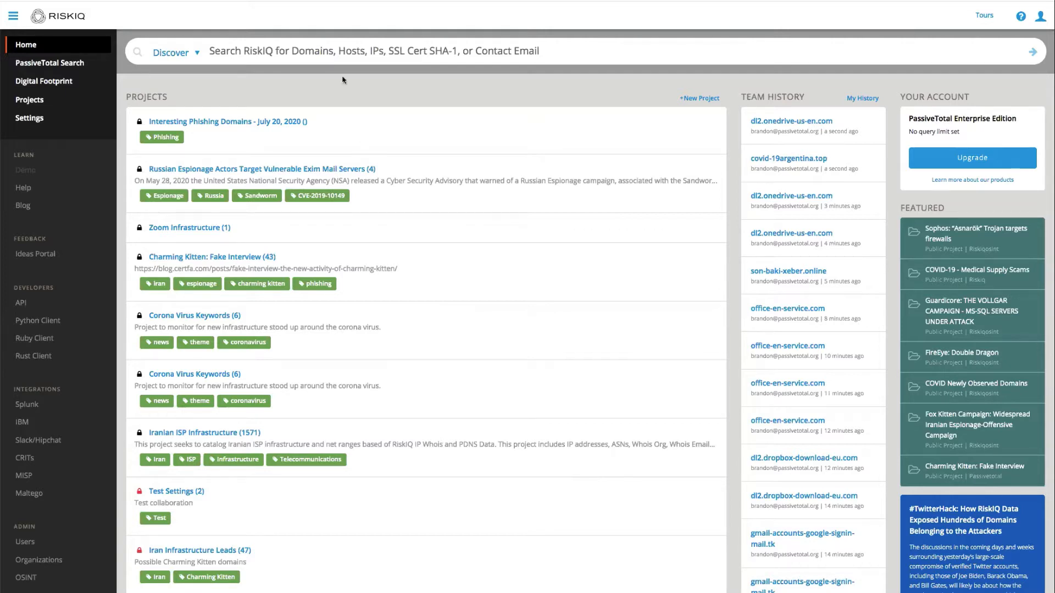
Search for the domain dl2.onedrive-us-en.com from the Discover search bar.
{"action": "type", "text": "dl2.onedrive-us-en.com"}
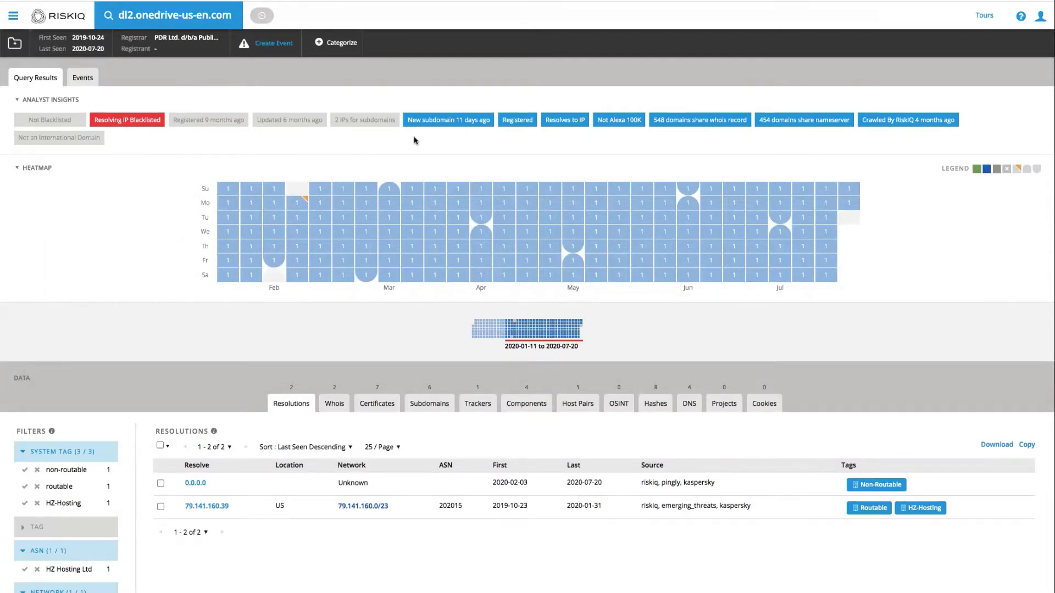
{"action": "mouse_move", "coordinate": [518, 135]}
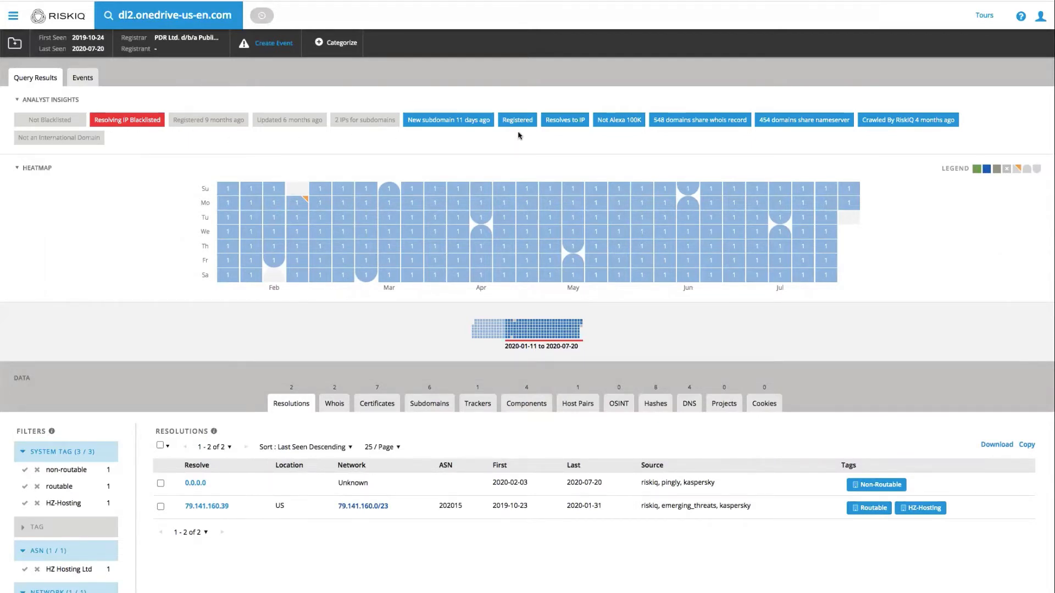
{"action": "mouse_move", "coordinate": [579, 135]}
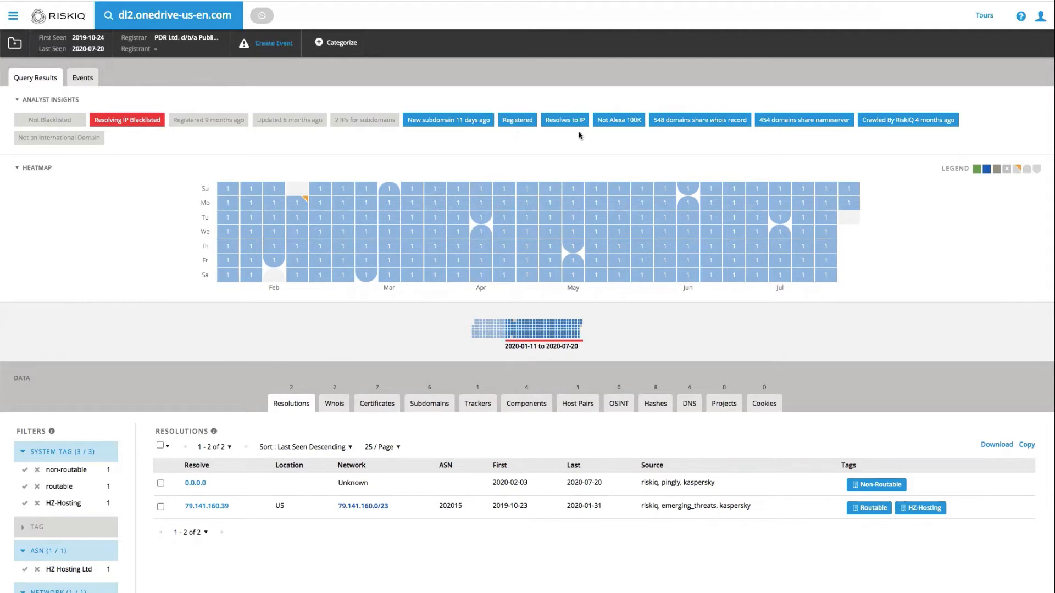
{"action": "mouse_move", "coordinate": [621, 139]}
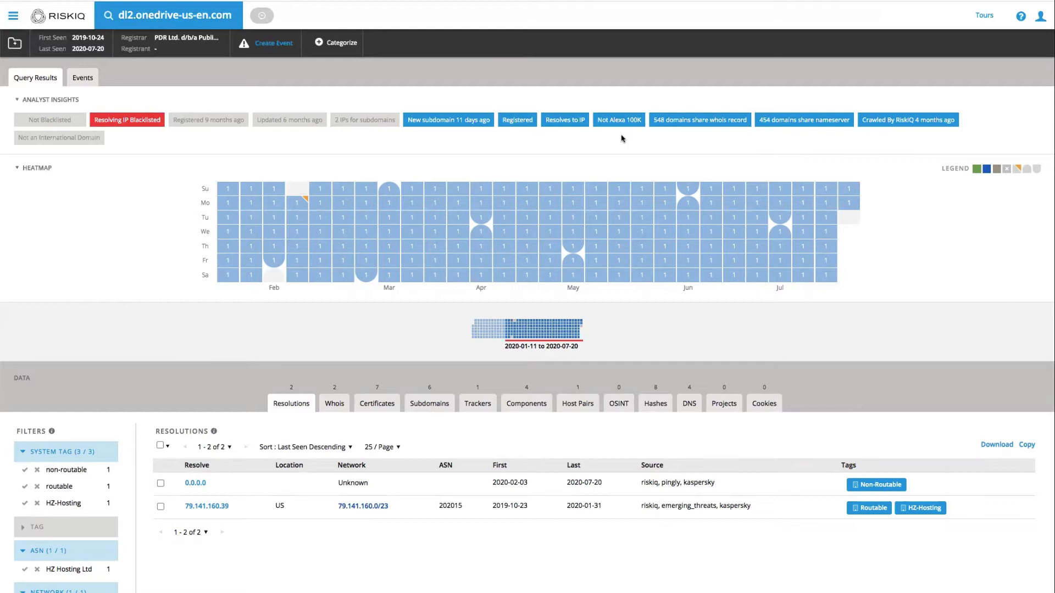
{"action": "mouse_move", "coordinate": [652, 142]}
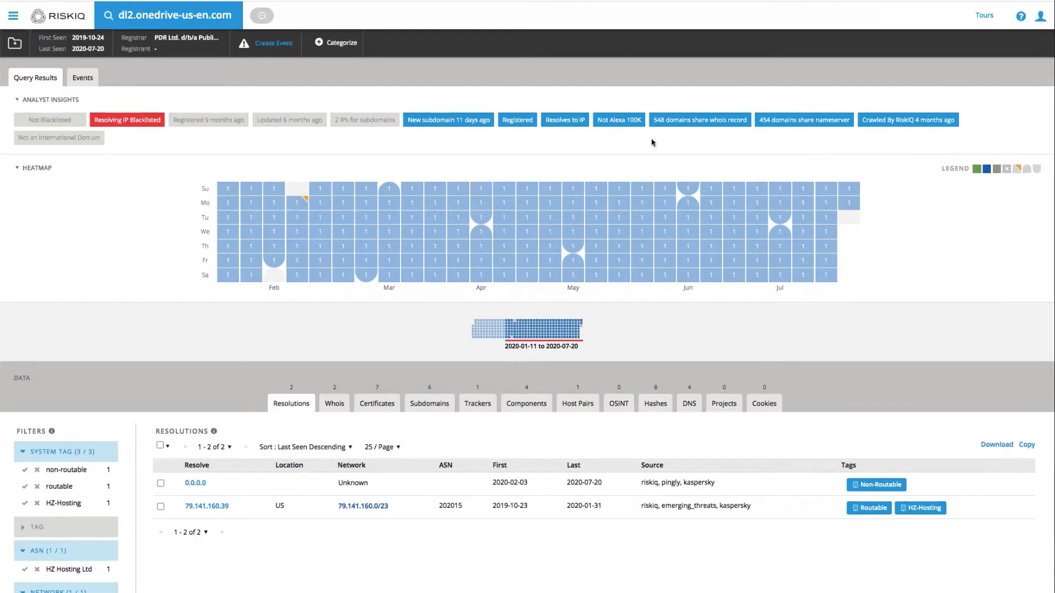
{"action": "mouse_move", "coordinate": [676, 142]}
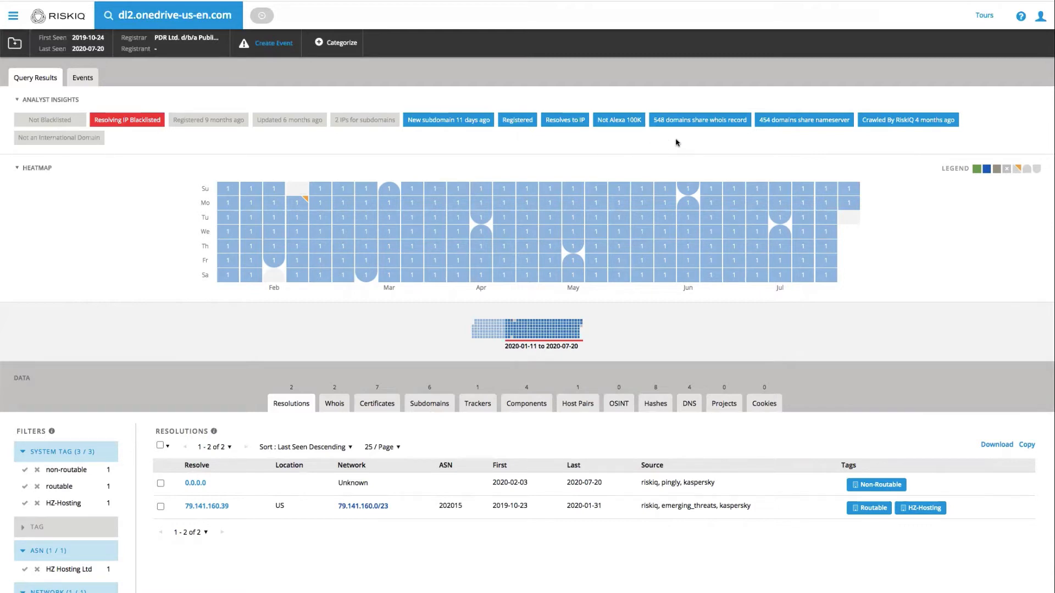
{"action": "mouse_move", "coordinate": [786, 143]}
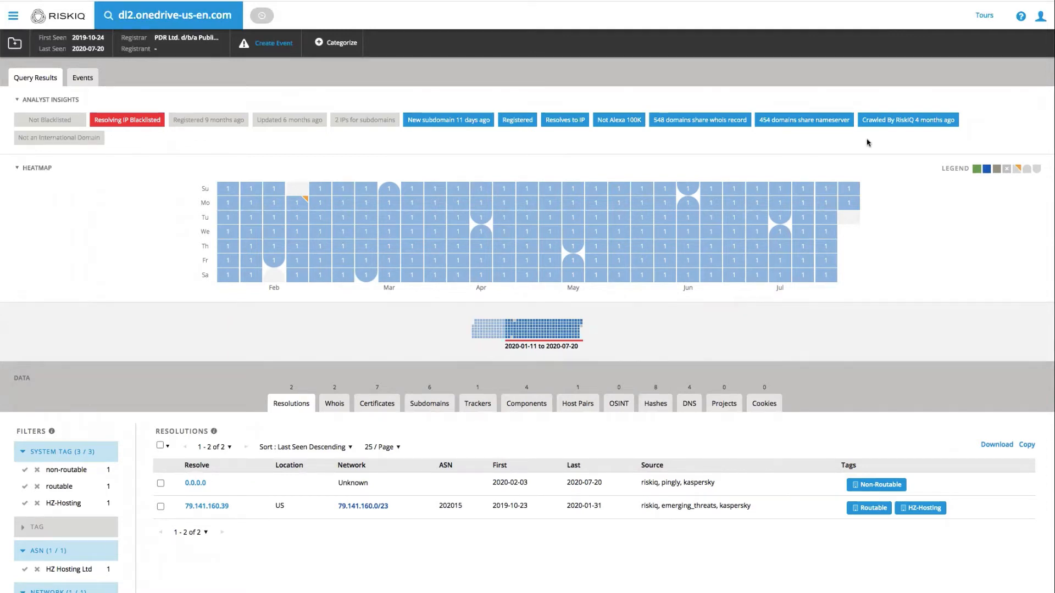
{"action": "mouse_move", "coordinate": [892, 233]}
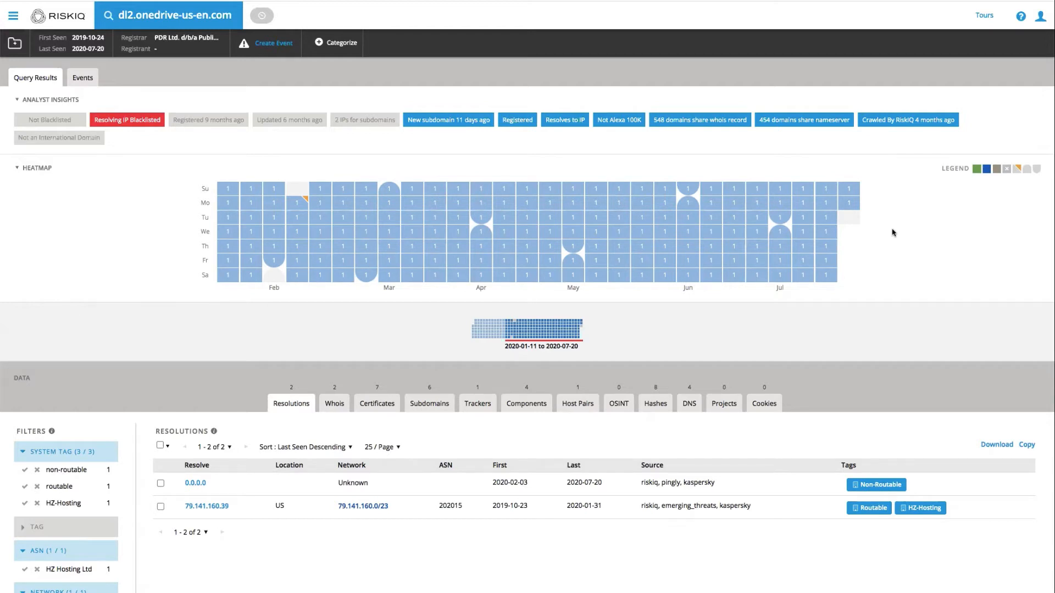
{"action": "mouse_move", "coordinate": [844, 208]}
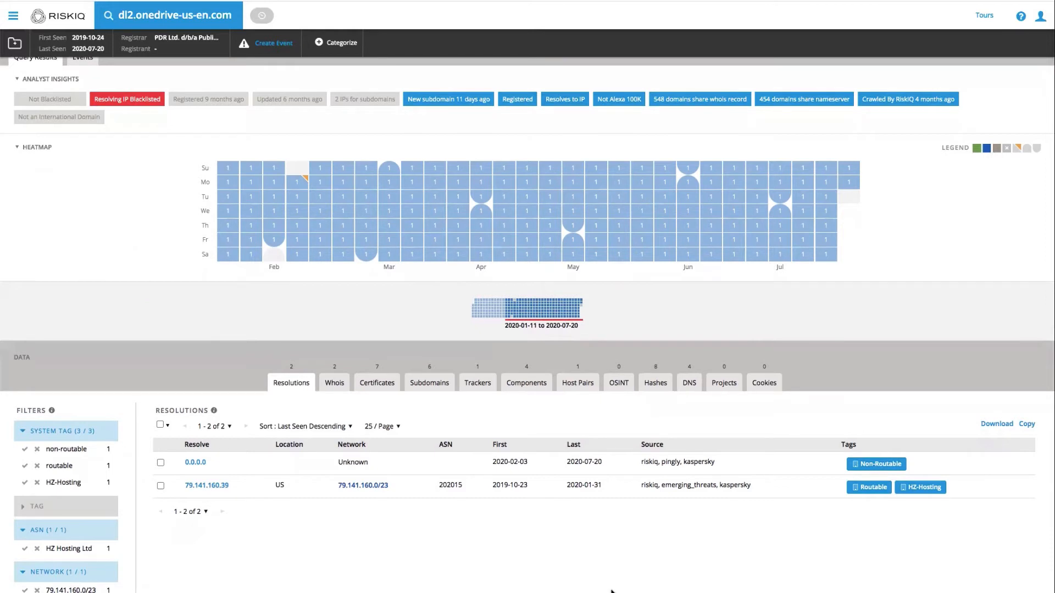
{"action": "mouse_move", "coordinate": [554, 565]}
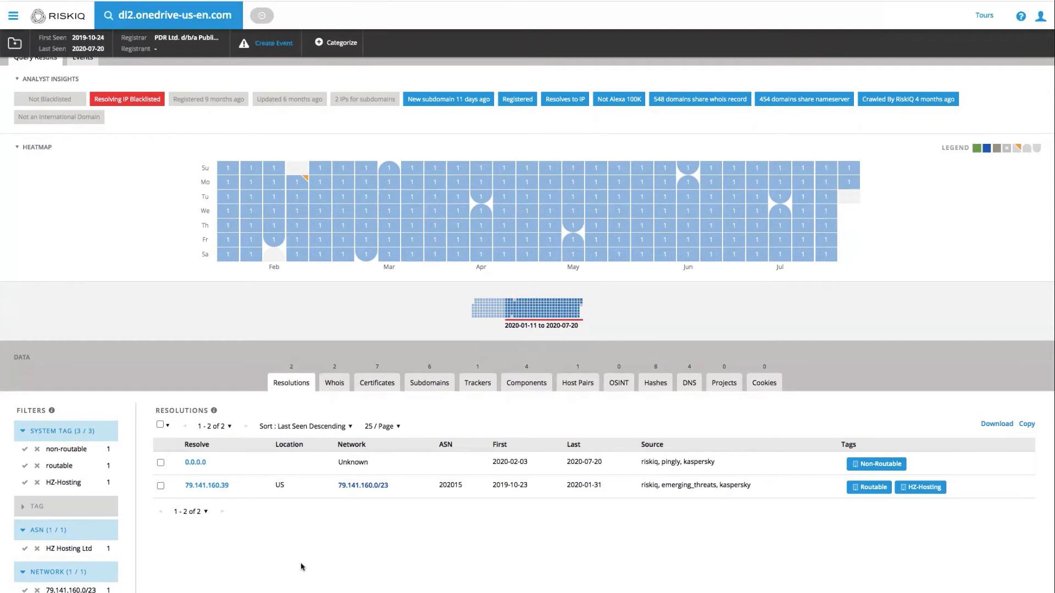
{"action": "mouse_move", "coordinate": [288, 403]}
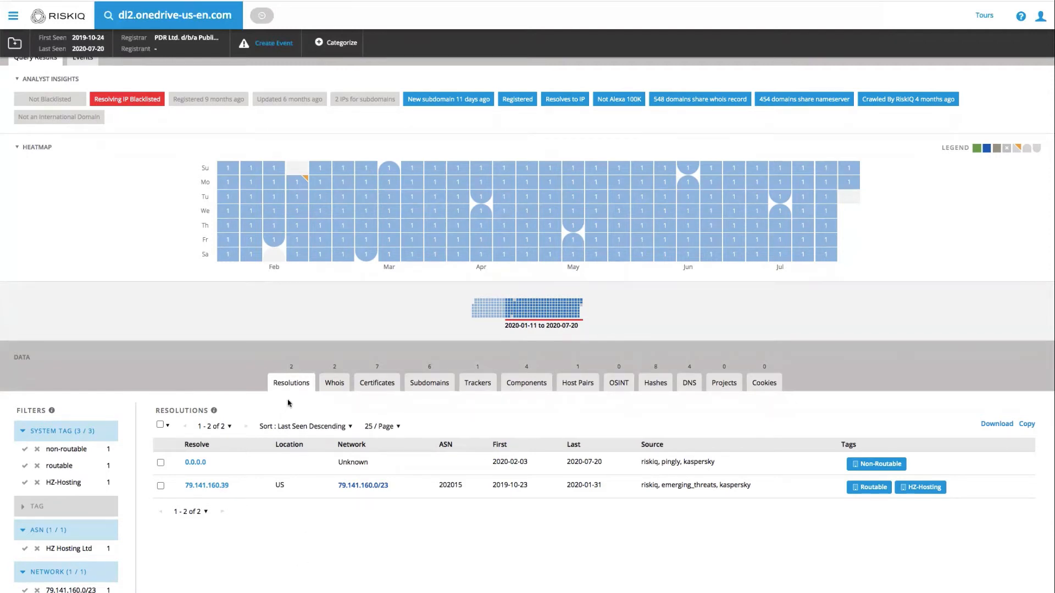
Review the domain's WHOIS records and SSL certificates, expanding the most recent certificate.
{"action": "left_click", "coordinate": [334, 382]}
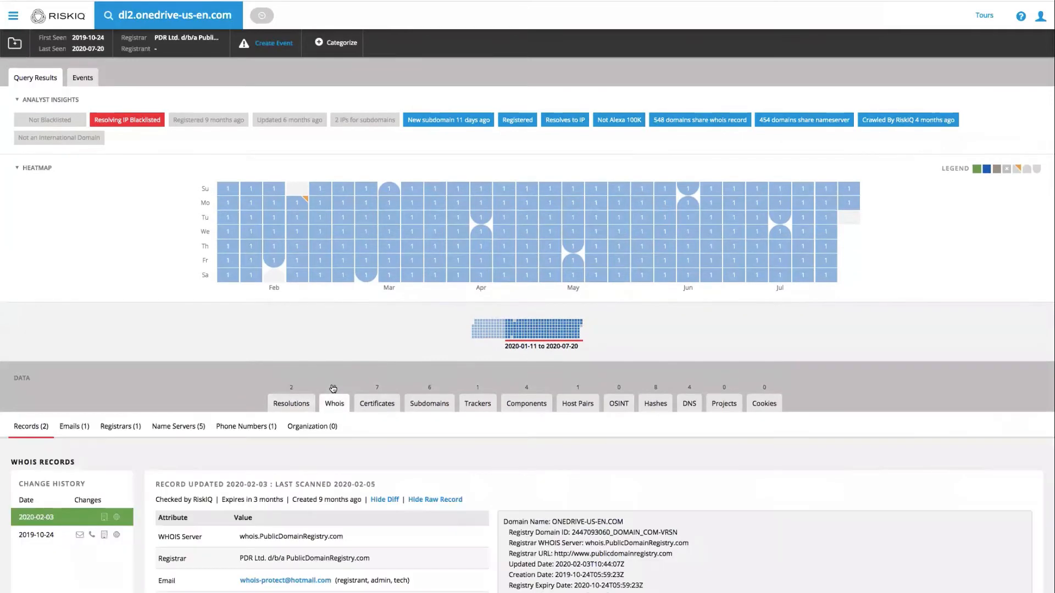
{"action": "scroll", "scroll_direction": "down", "scroll_amount": 3}
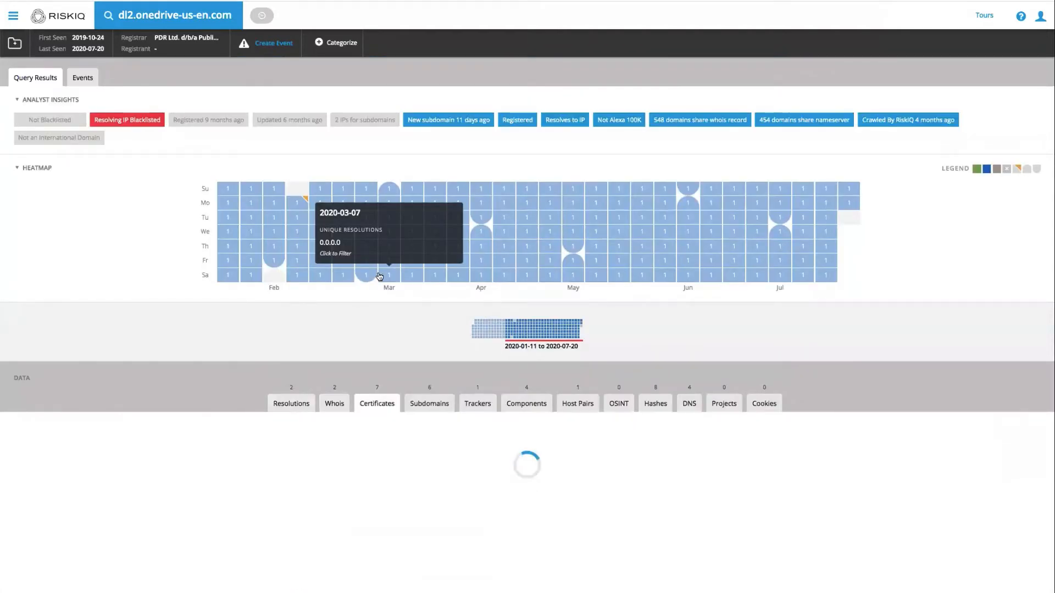
{"action": "left_click", "coordinate": [376, 404]}
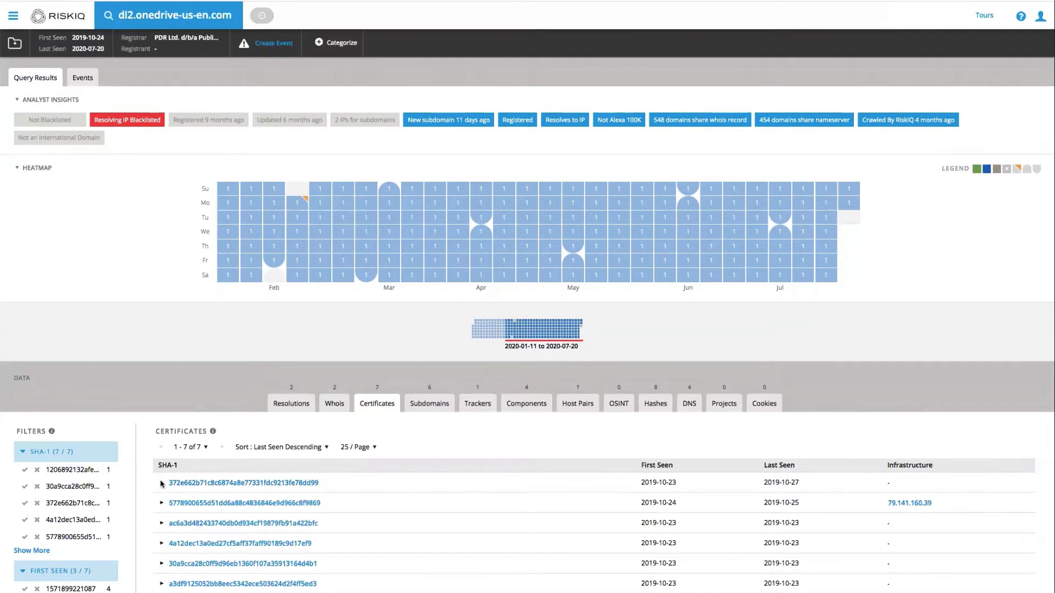
{"action": "left_click", "coordinate": [161, 483]}
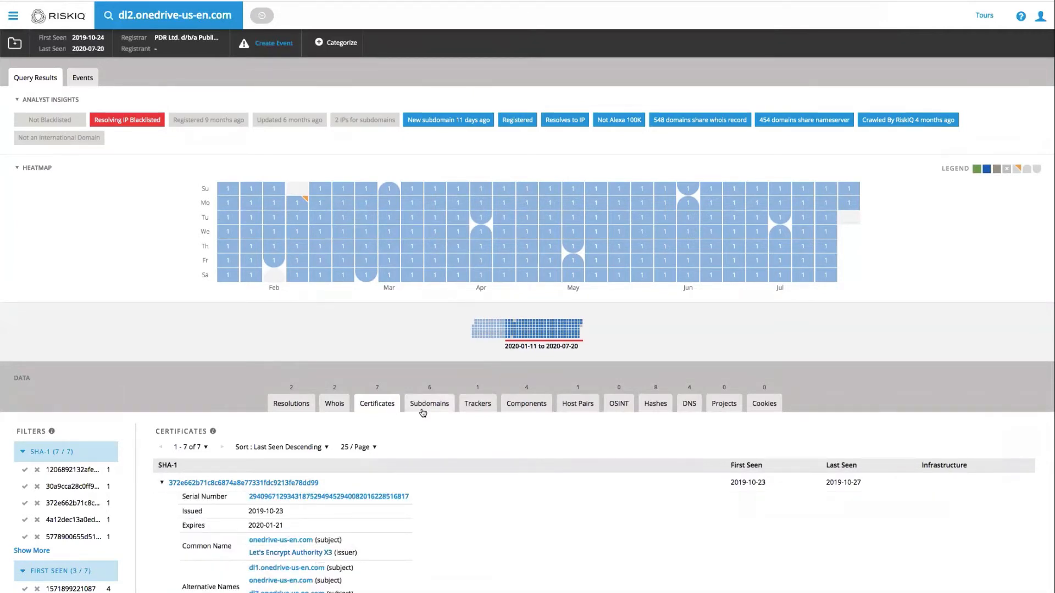
Review the domain's subdomains, trackers, components and host pairs (cdnjs.cloudflare.com).
{"action": "left_click", "coordinate": [428, 404]}
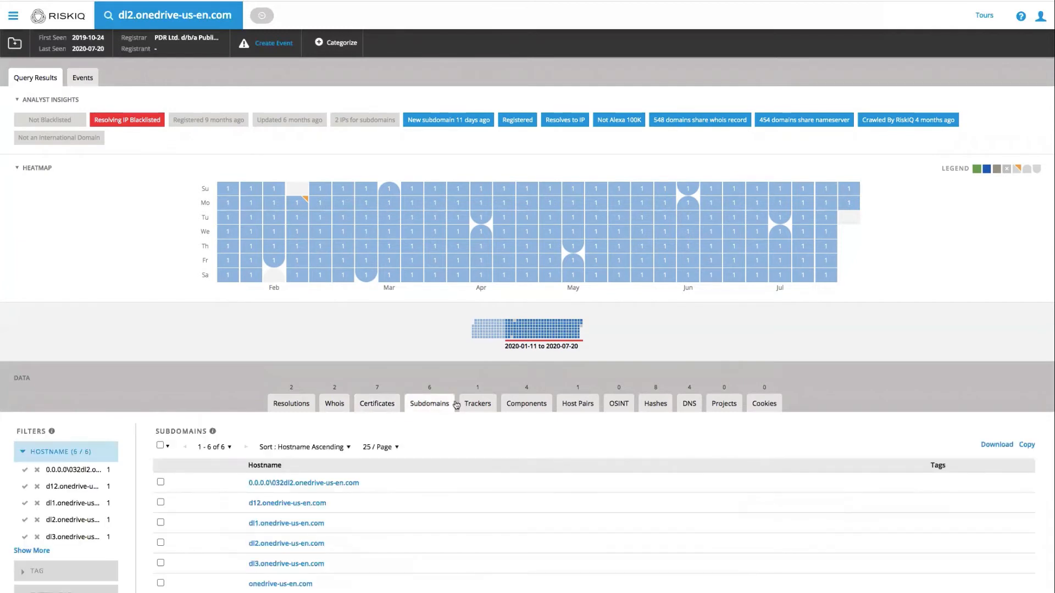
{"action": "left_click", "coordinate": [478, 403]}
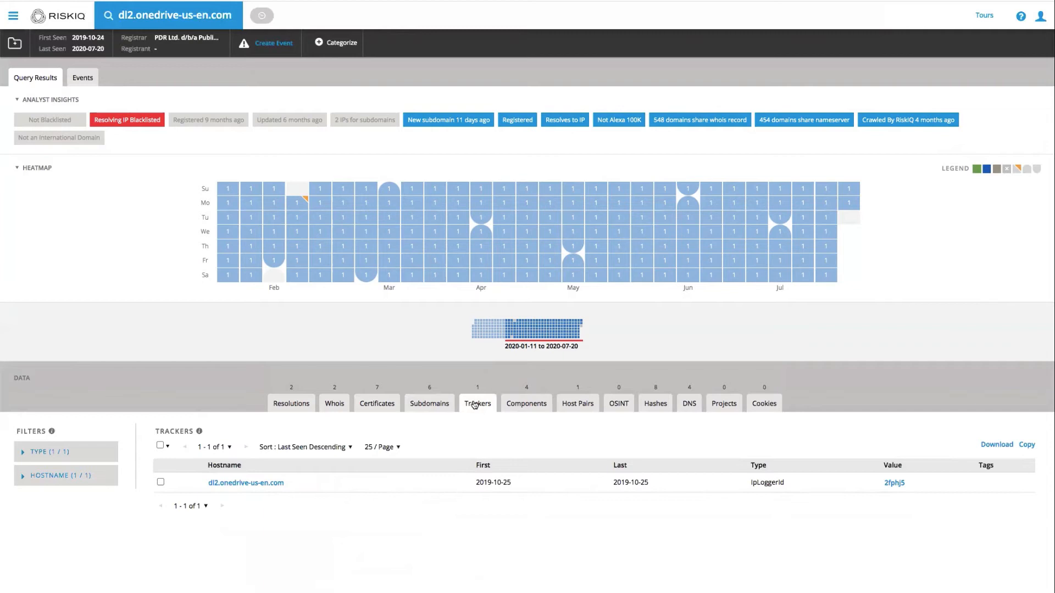
{"action": "left_click", "coordinate": [527, 403]}
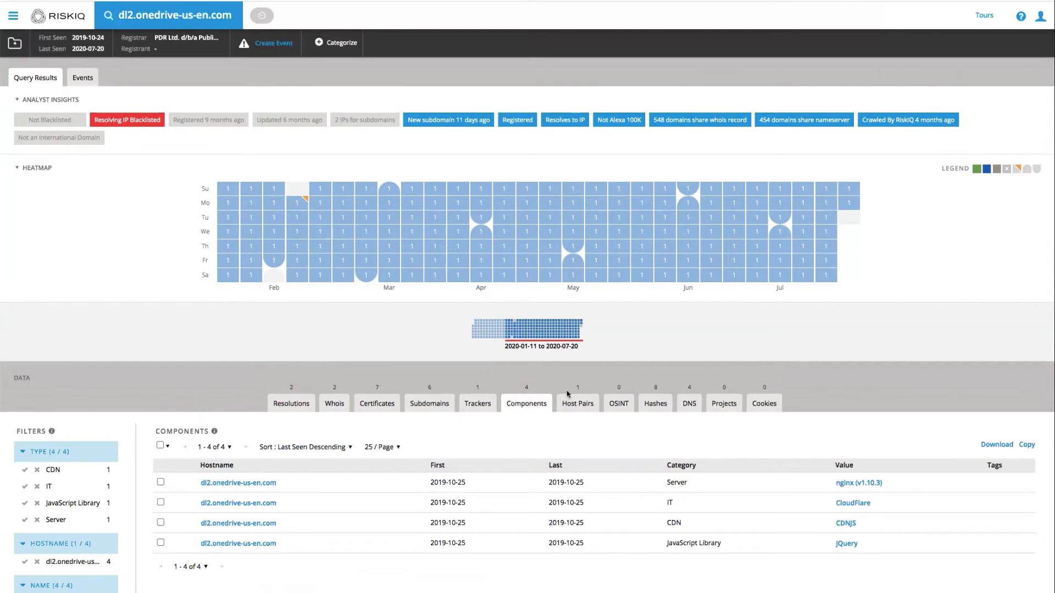
{"action": "left_click", "coordinate": [577, 404]}
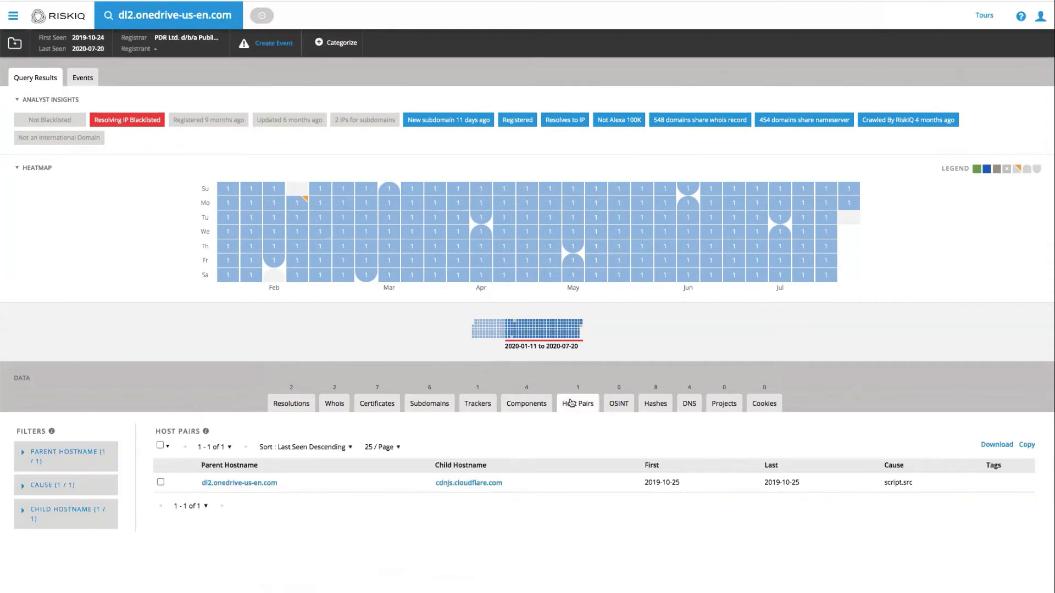
{"action": "mouse_move", "coordinate": [573, 501]}
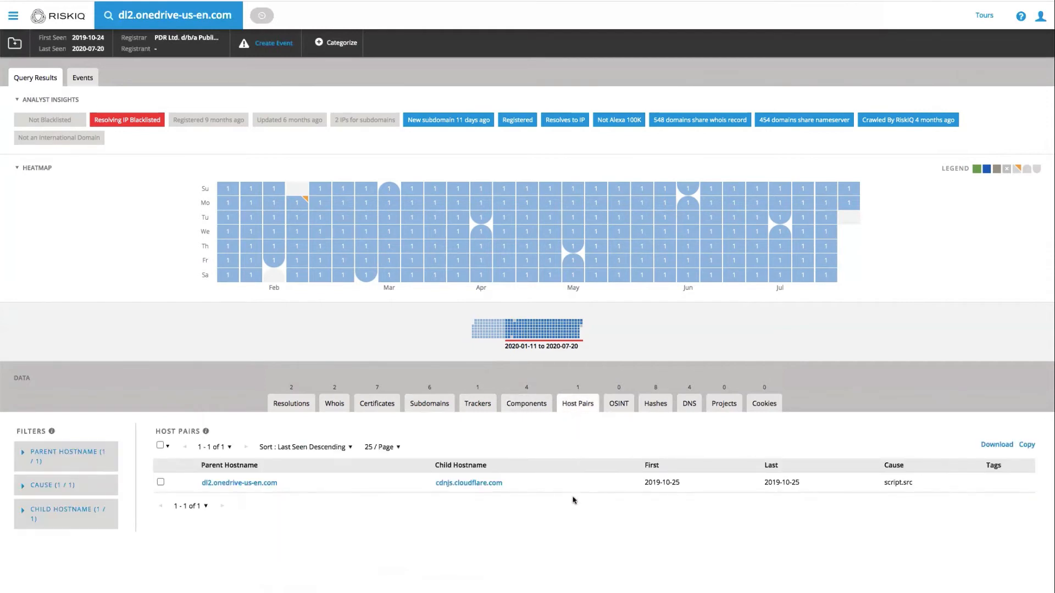
{"action": "mouse_move", "coordinate": [599, 505]}
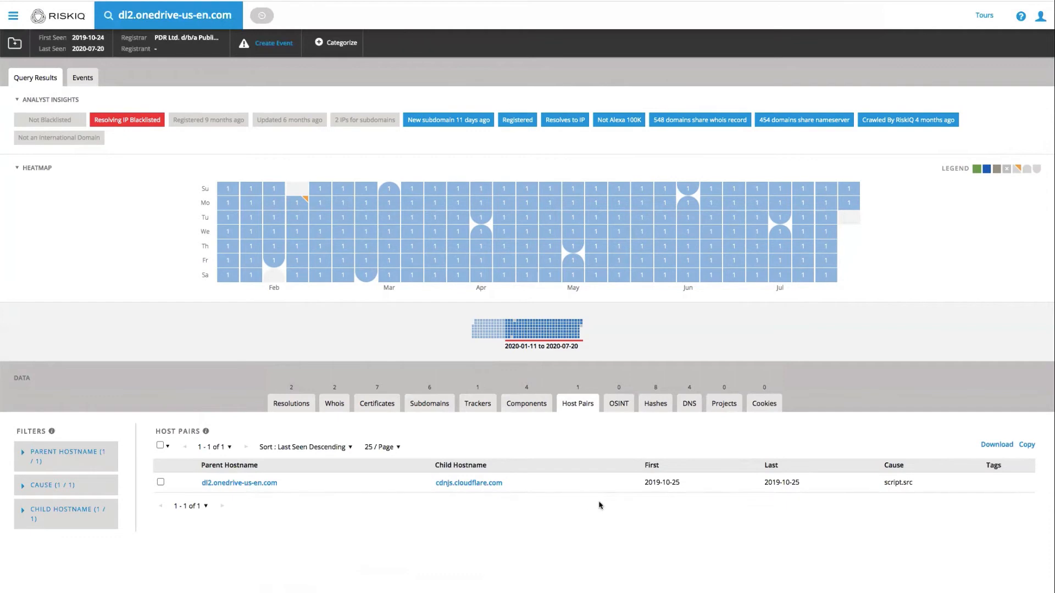
Check OSINT, projects and cookies, then return to the resolutions listing 0.0.0.0 and 79.141.160.39.
{"action": "left_click", "coordinate": [617, 404]}
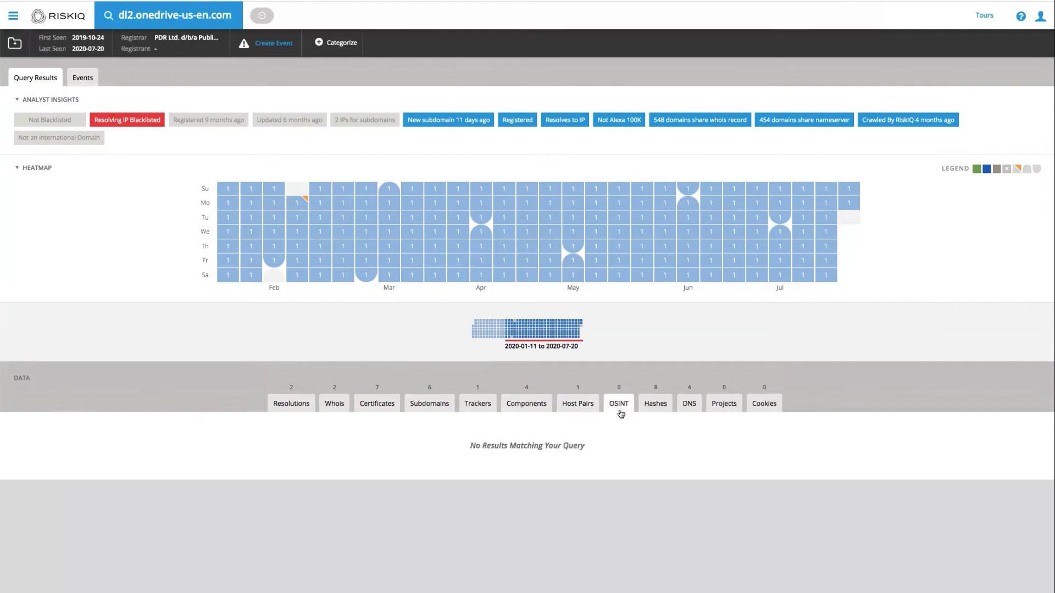
{"action": "left_click", "coordinate": [654, 403]}
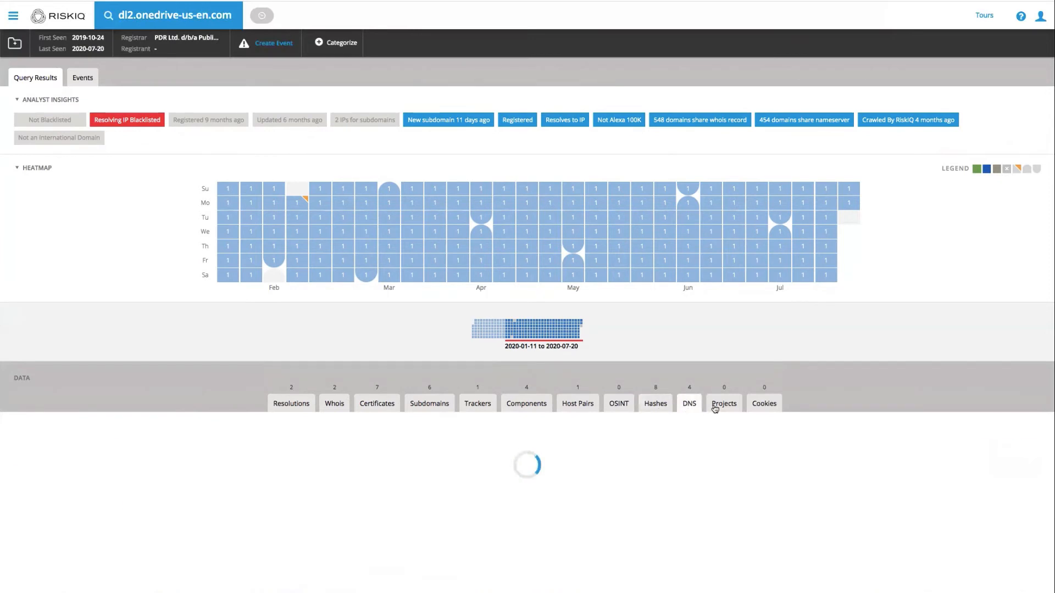
{"action": "left_click", "coordinate": [764, 404]}
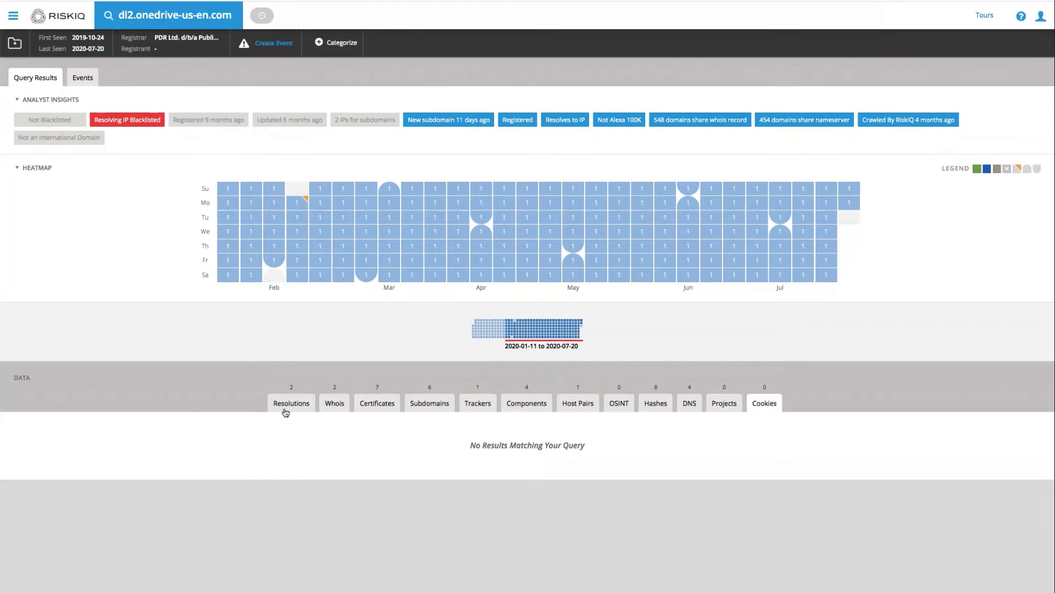
{"action": "left_click", "coordinate": [290, 403]}
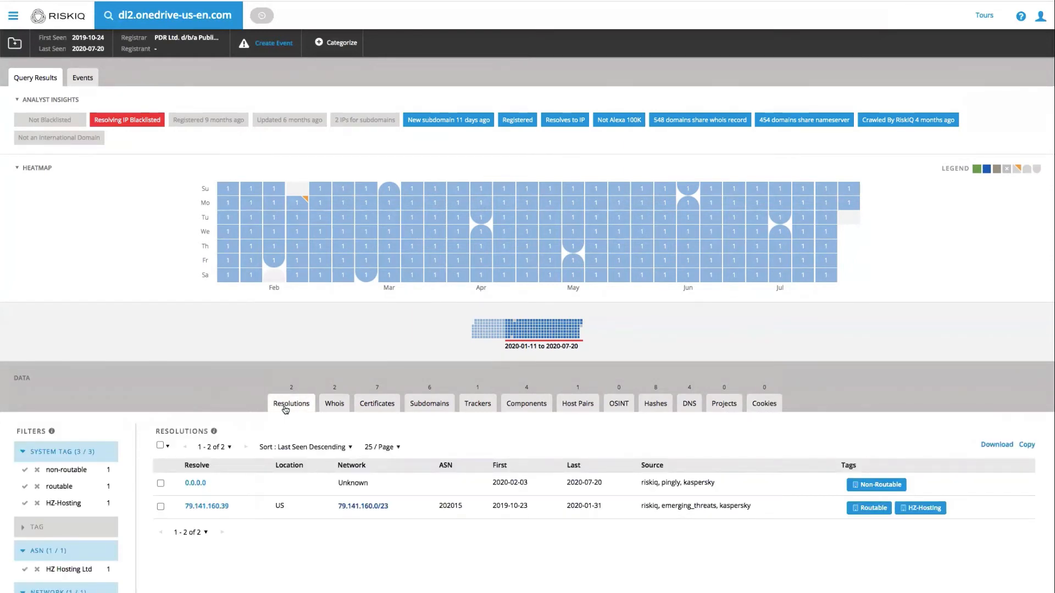
{"action": "mouse_move", "coordinate": [334, 407]}
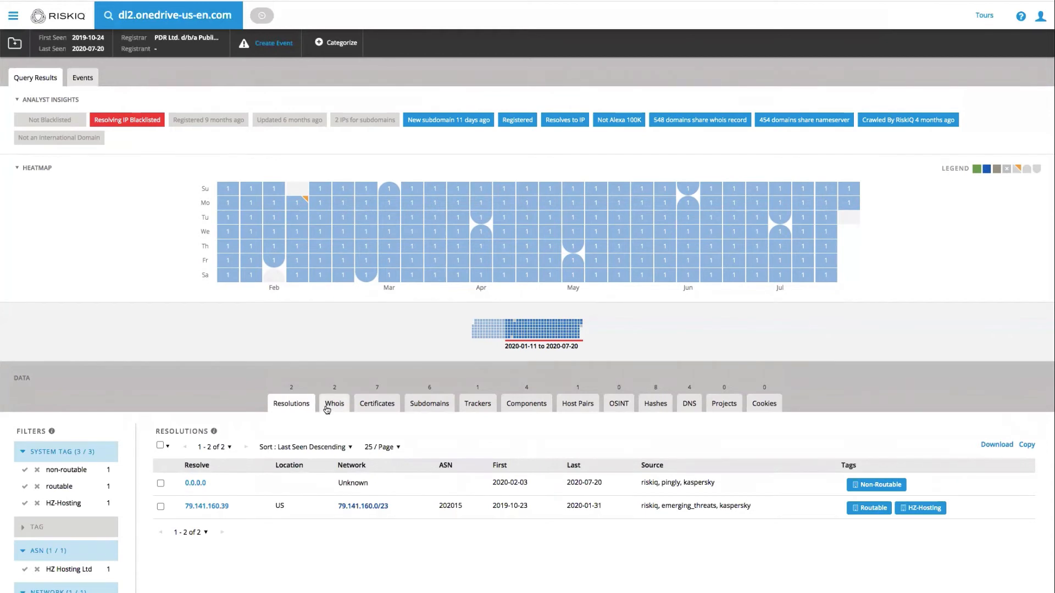
{"action": "left_click", "coordinate": [334, 403]}
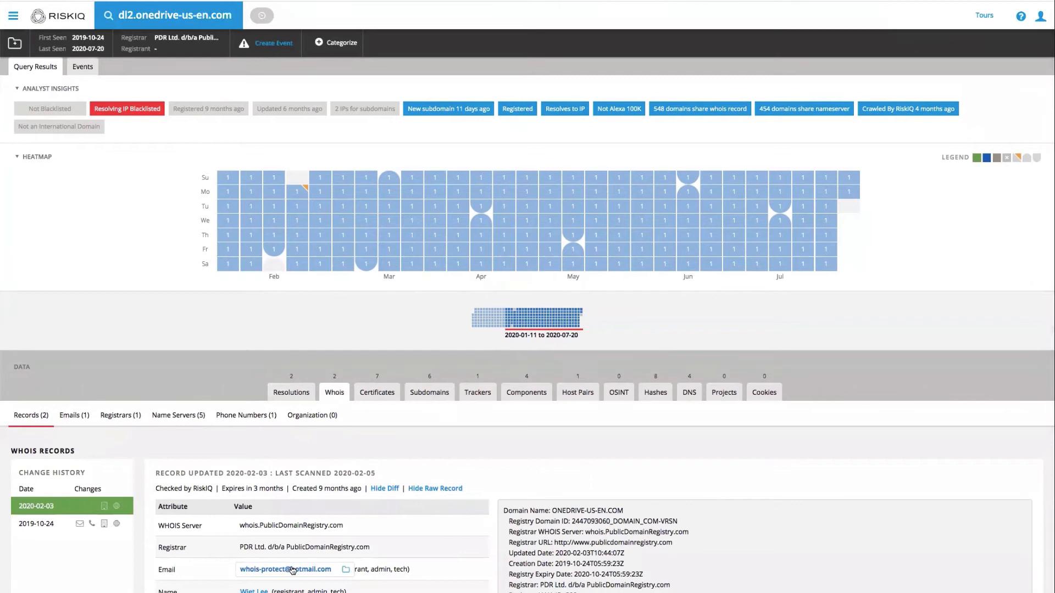
{"action": "mouse_move", "coordinate": [301, 571]}
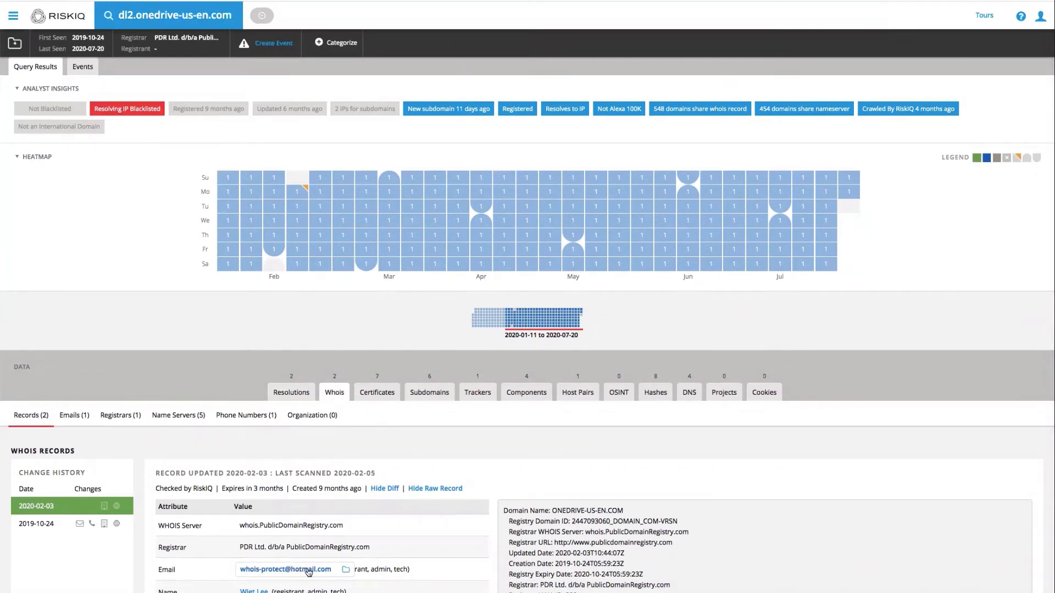
{"action": "left_click", "coordinate": [286, 569]}
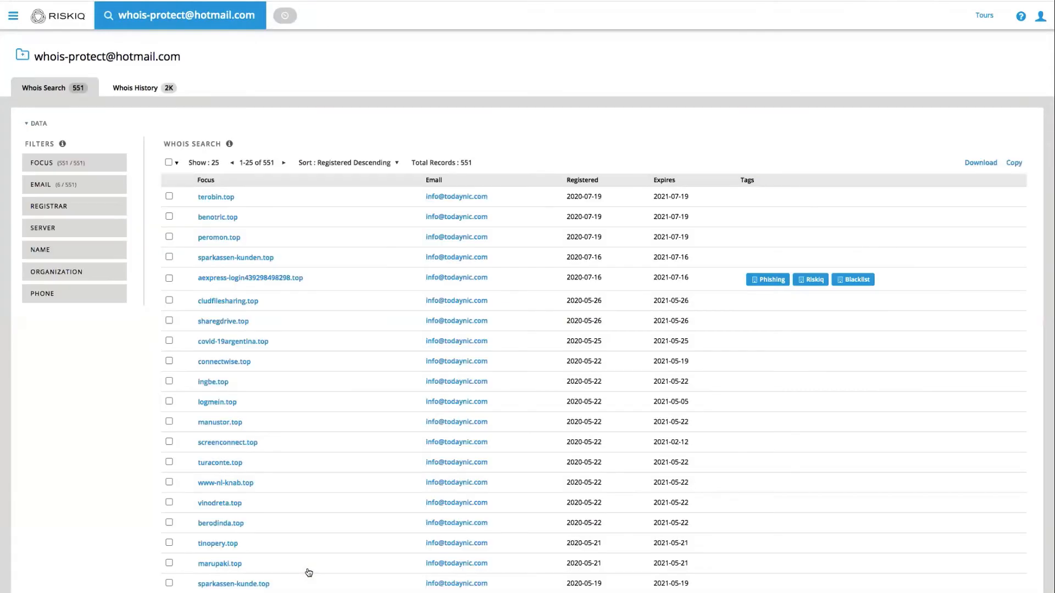
{"action": "mouse_move", "coordinate": [324, 416]}
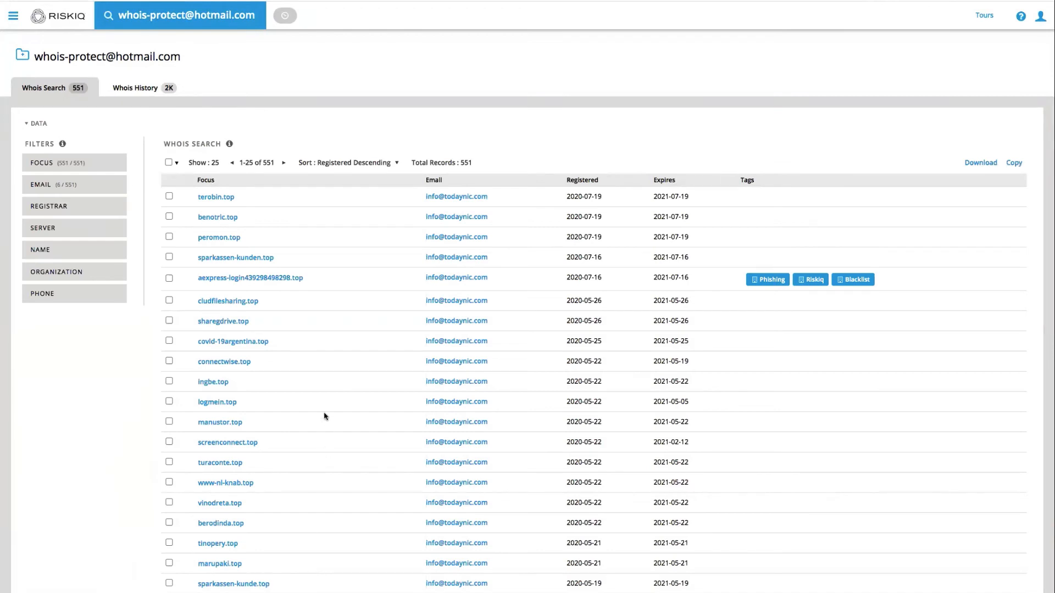
{"action": "mouse_move", "coordinate": [254, 95]}
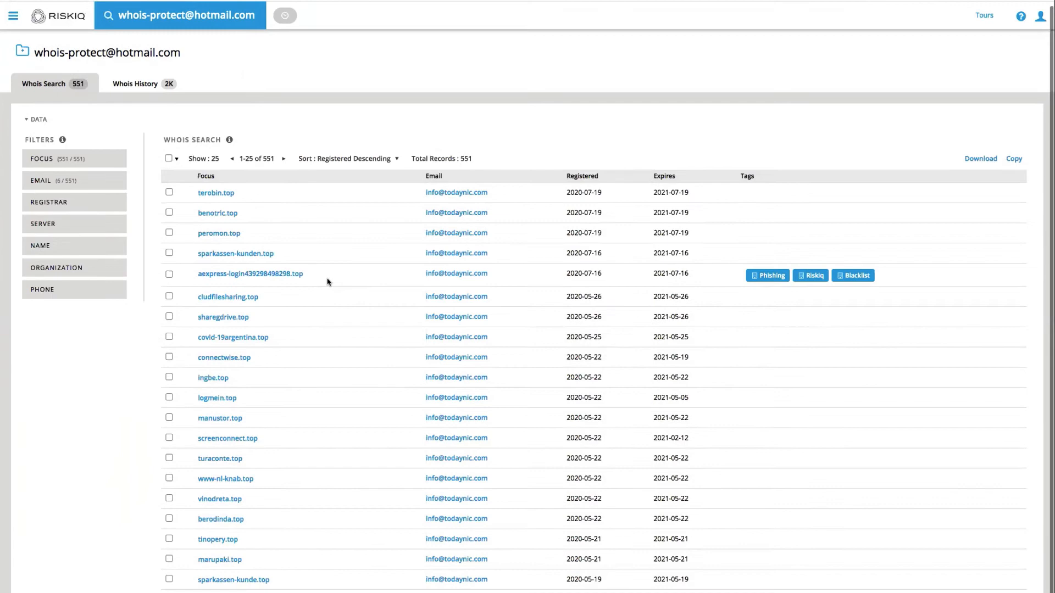
Scroll through the 551 related domains, noting .top domains tagged Phishing and Blacklist.
{"action": "scroll", "scroll_direction": "down", "scroll_amount": 3}
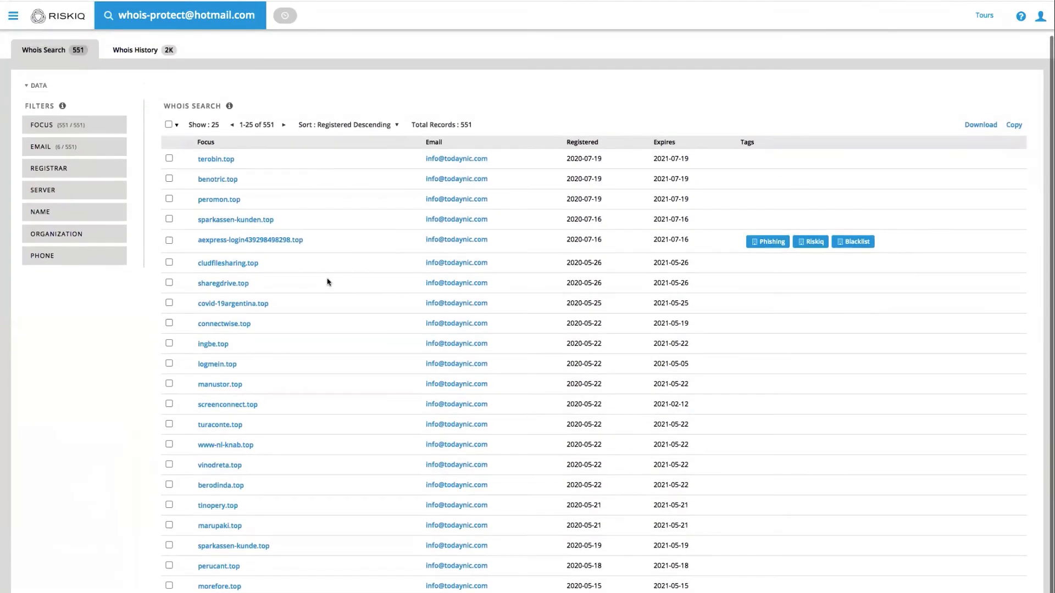
{"action": "mouse_move", "coordinate": [328, 318]}
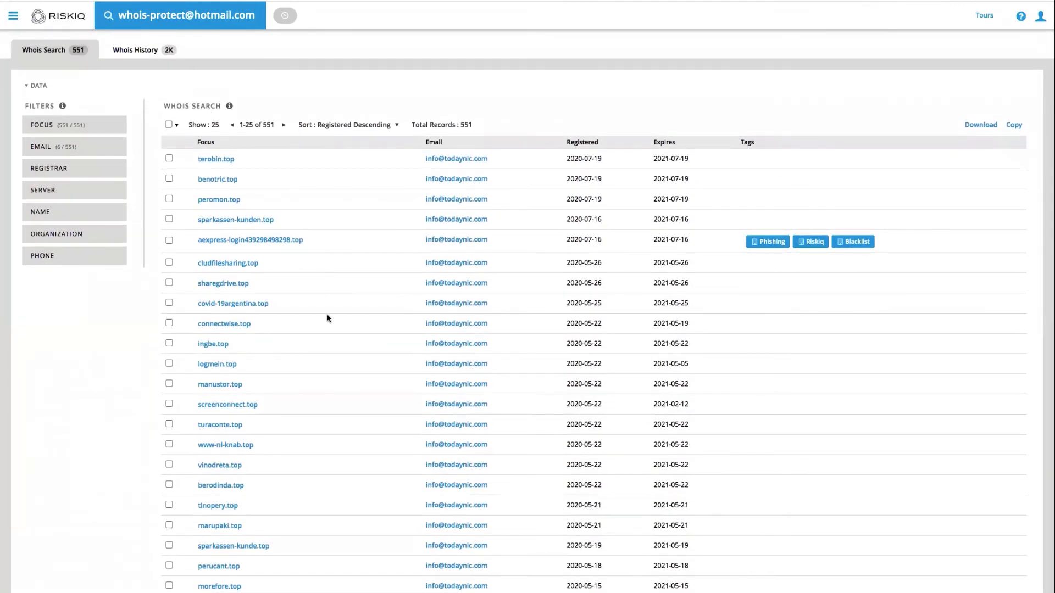
{"action": "scroll", "scroll_direction": "down", "scroll_amount": 3}
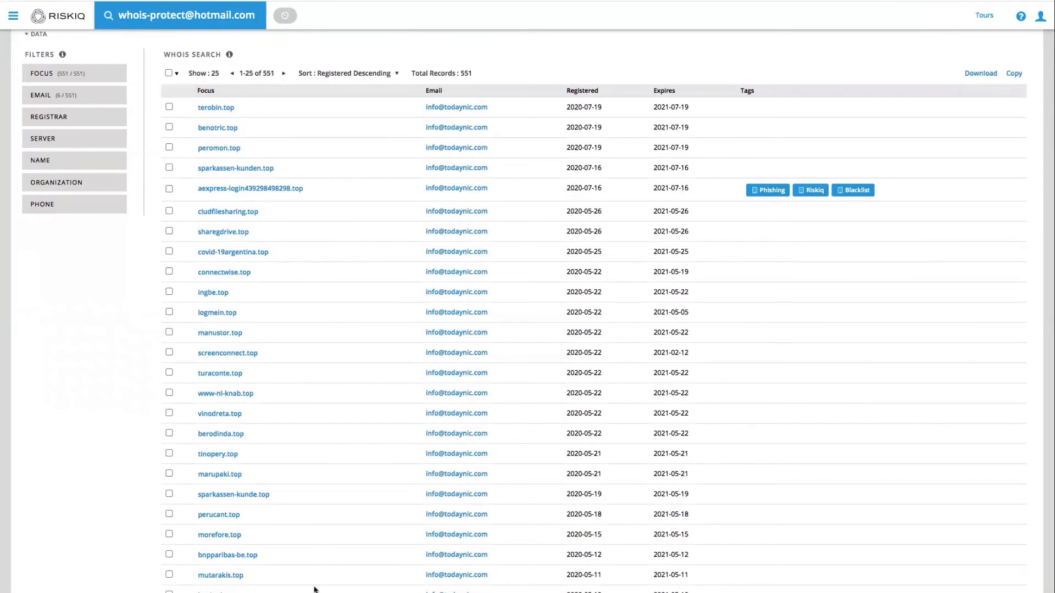
{"action": "mouse_move", "coordinate": [317, 554]}
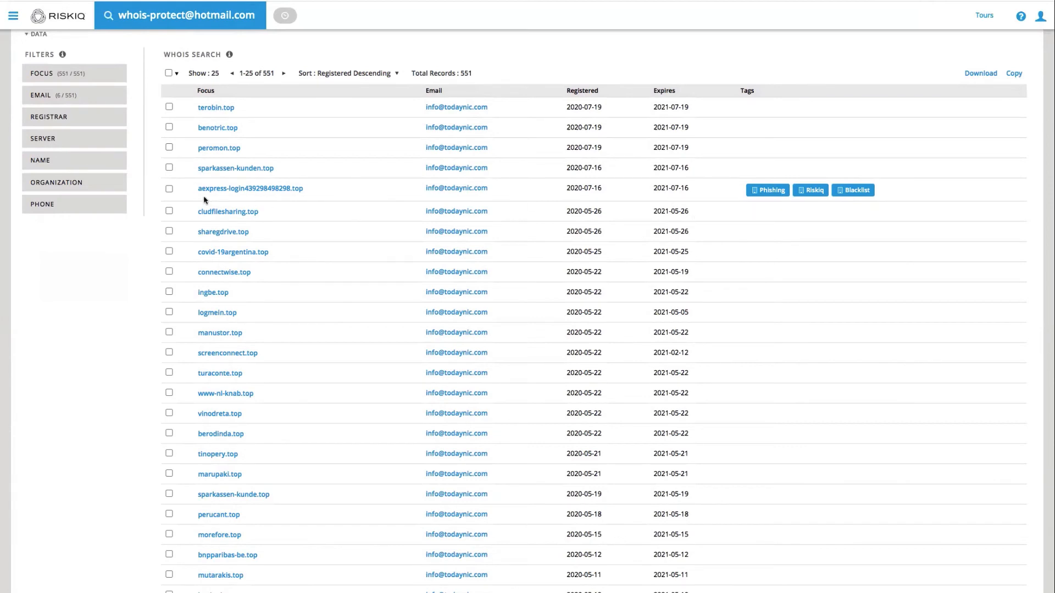
{"action": "mouse_move", "coordinate": [298, 205]}
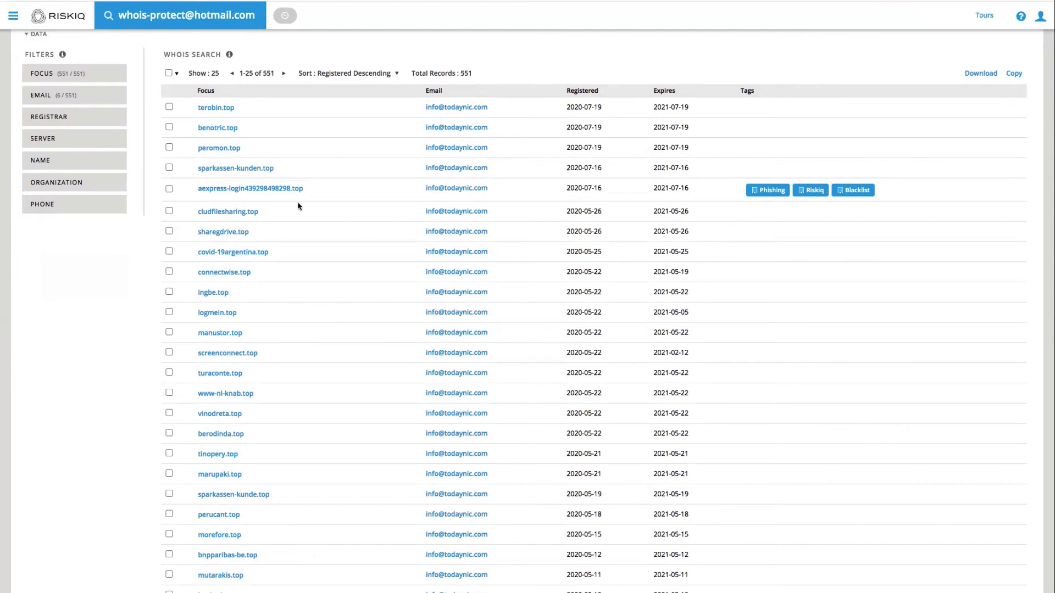
{"action": "mouse_move", "coordinate": [371, 257]}
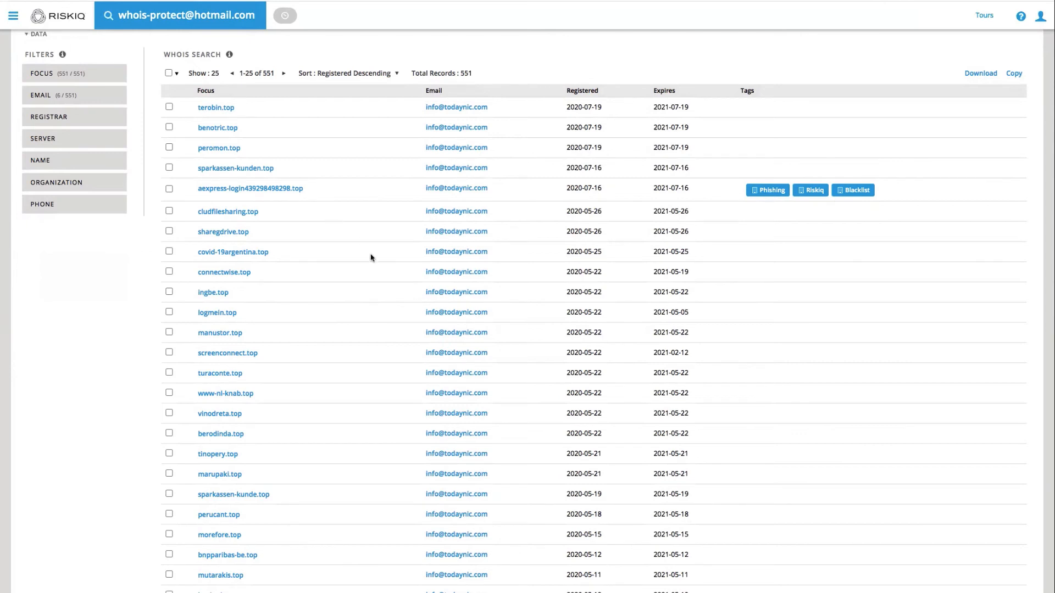
{"action": "mouse_move", "coordinate": [324, 303]}
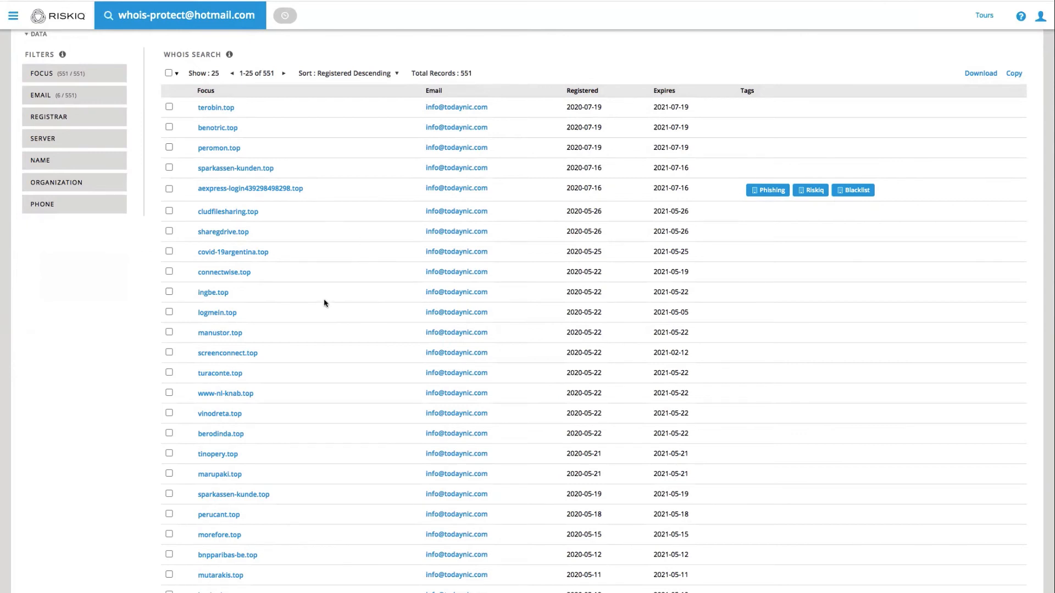
{"action": "mouse_move", "coordinate": [304, 370]}
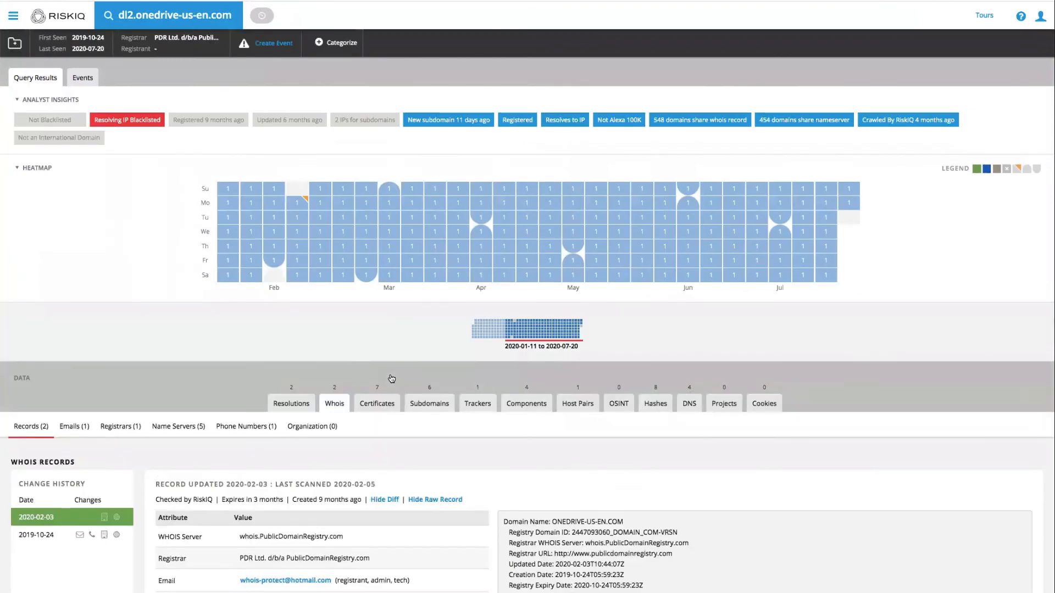
Show dl2.onedrive-us-en.com's two IP resolutions again.
{"action": "left_click", "coordinate": [290, 404]}
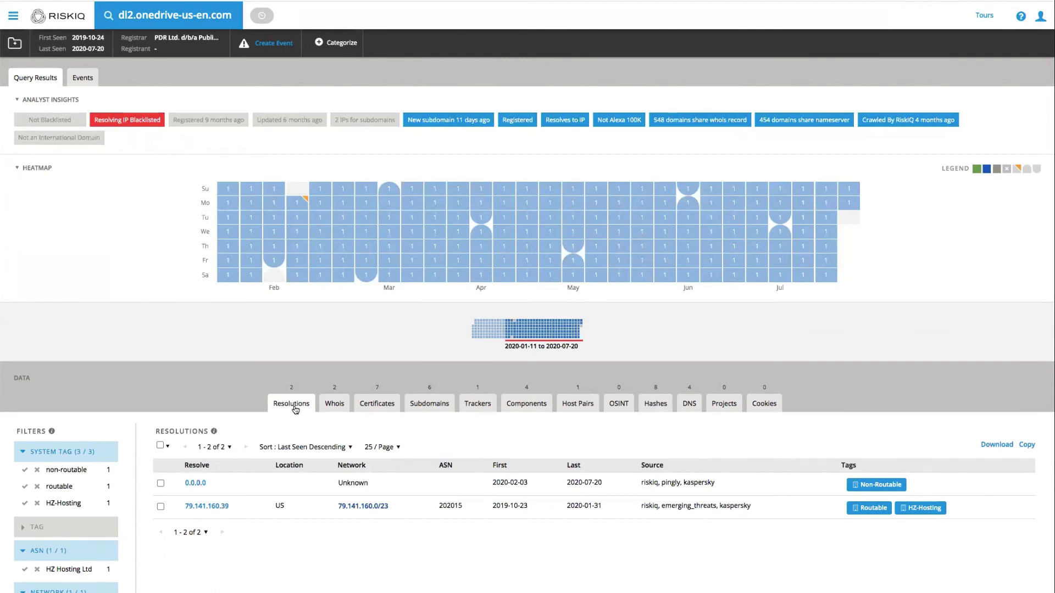
{"action": "mouse_move", "coordinate": [281, 480]}
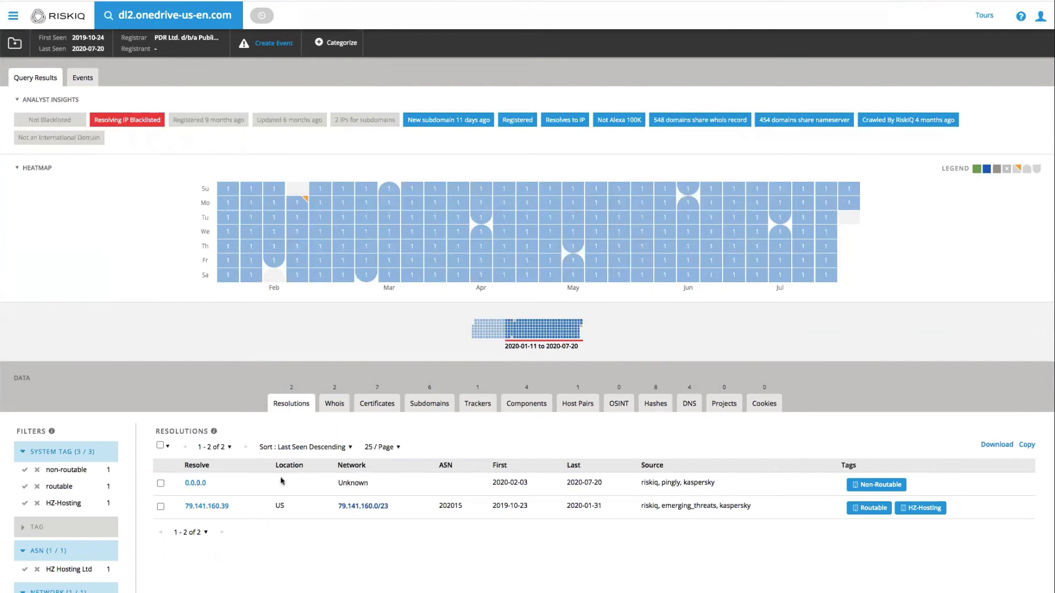
{"action": "mouse_move", "coordinate": [675, 550]}
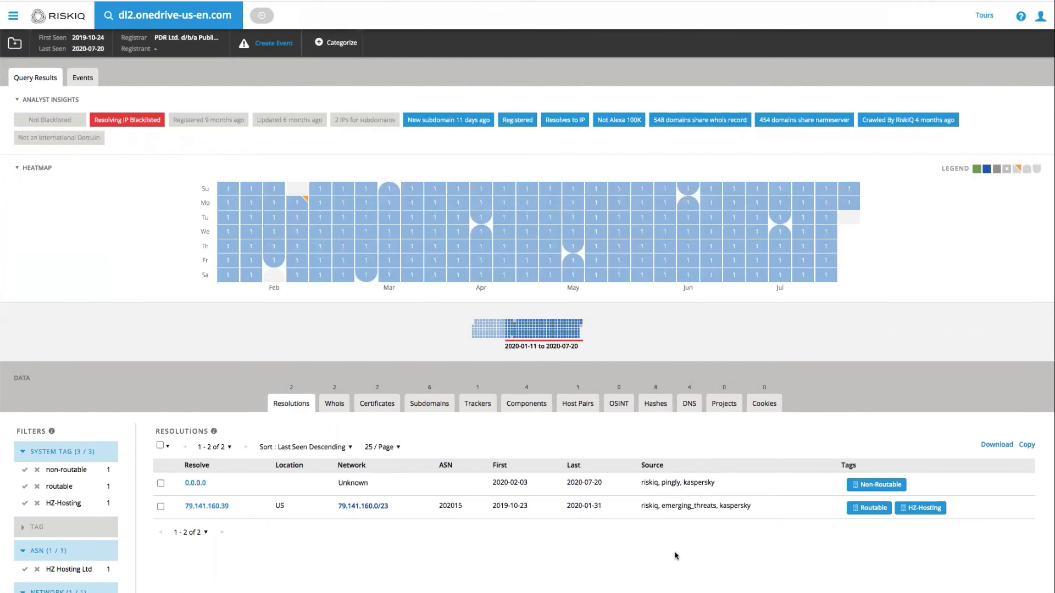
{"action": "mouse_move", "coordinate": [619, 575]}
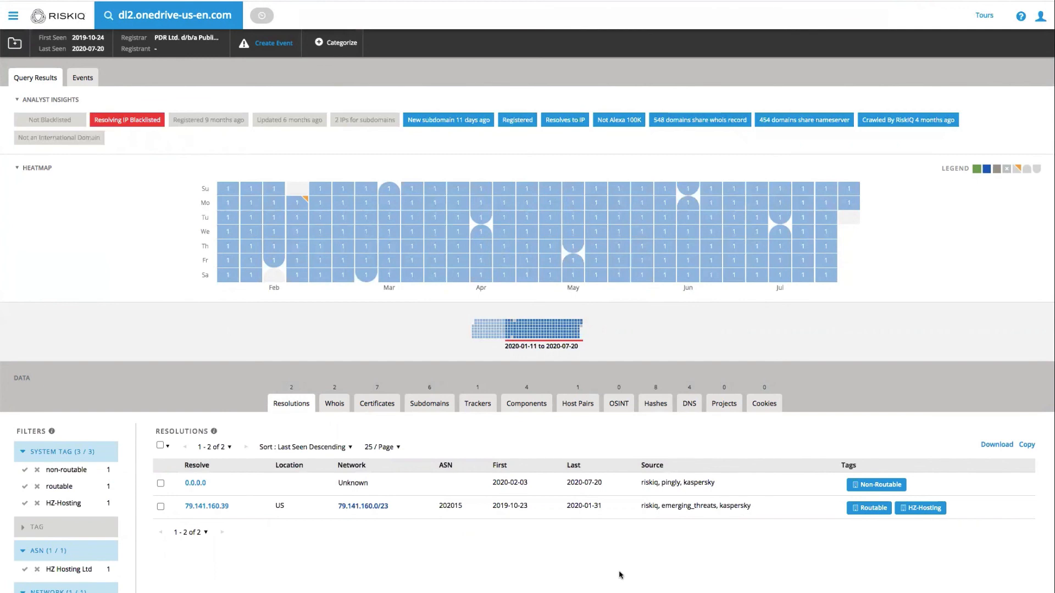